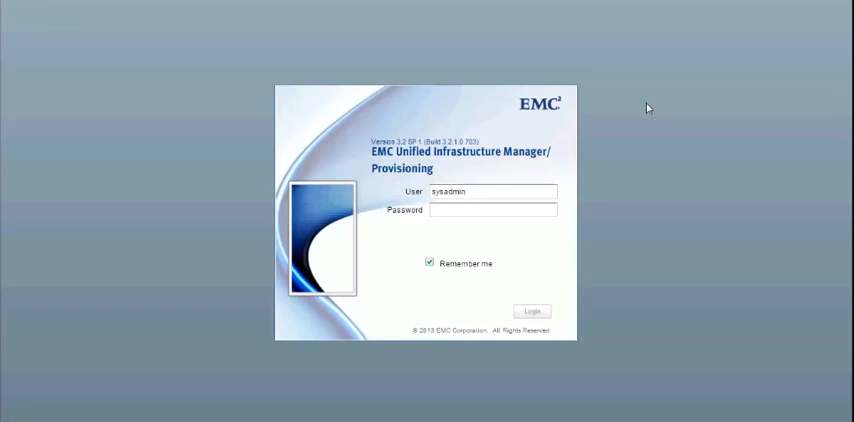
Log in with the entered credentials to reach the Dashboard tab.
{"action": "left_click", "coordinate": [532, 310]}
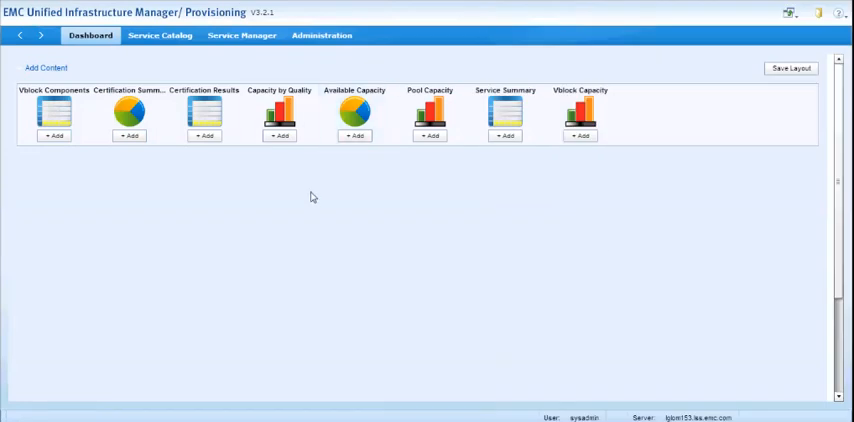
Go to Administration and bring up the Add Vblock form.
{"action": "left_click", "coordinate": [320, 36]}
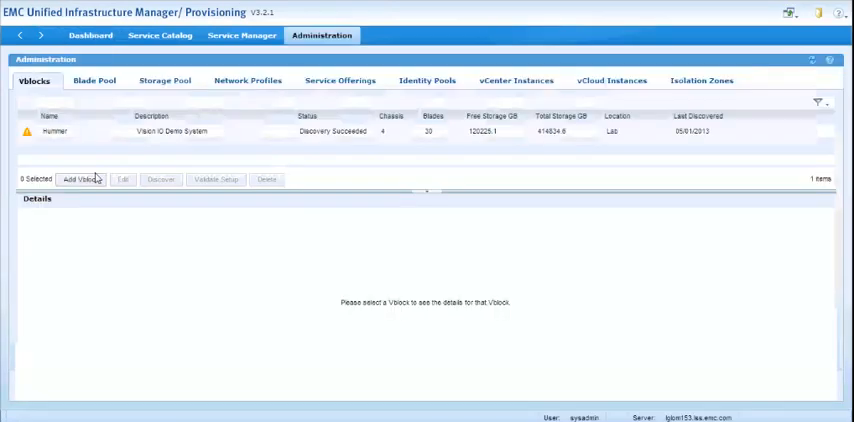
{"action": "left_click", "coordinate": [80, 180]}
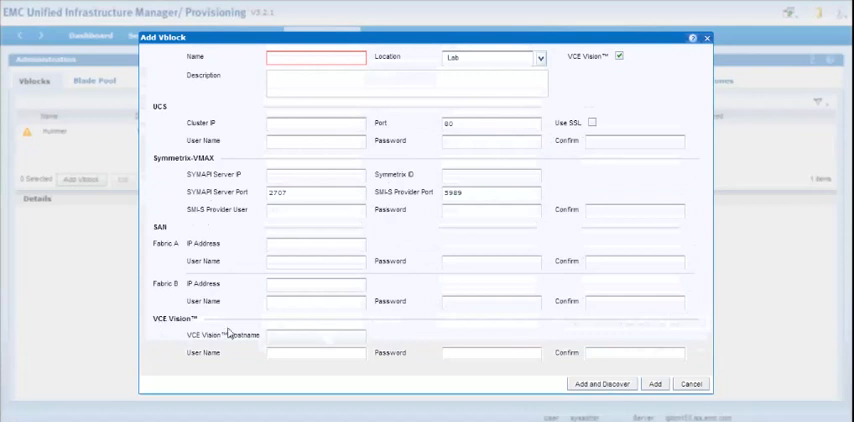
{"action": "mouse_move", "coordinate": [288, 352]}
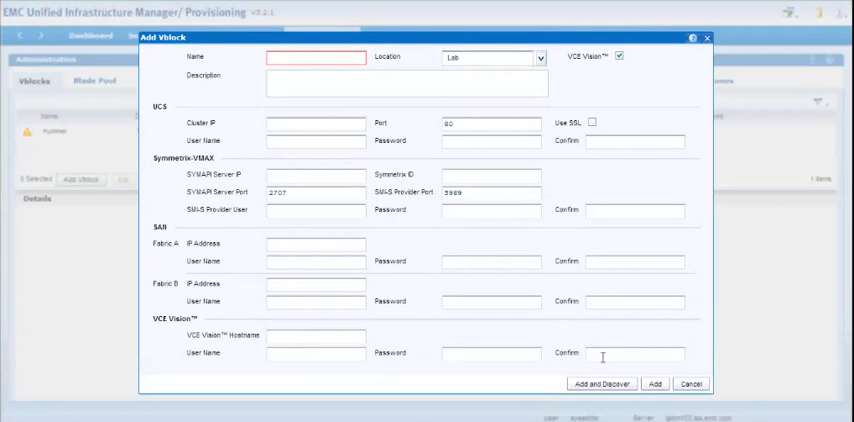
{"action": "mouse_move", "coordinate": [490, 176]}
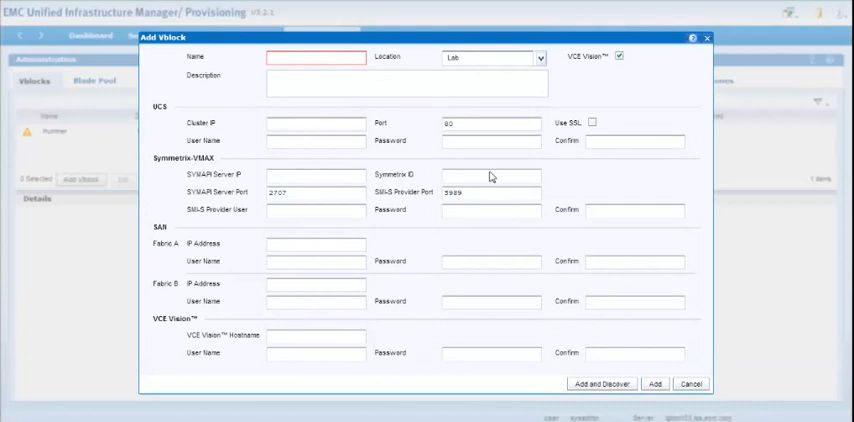
{"action": "mouse_move", "coordinate": [572, 184]}
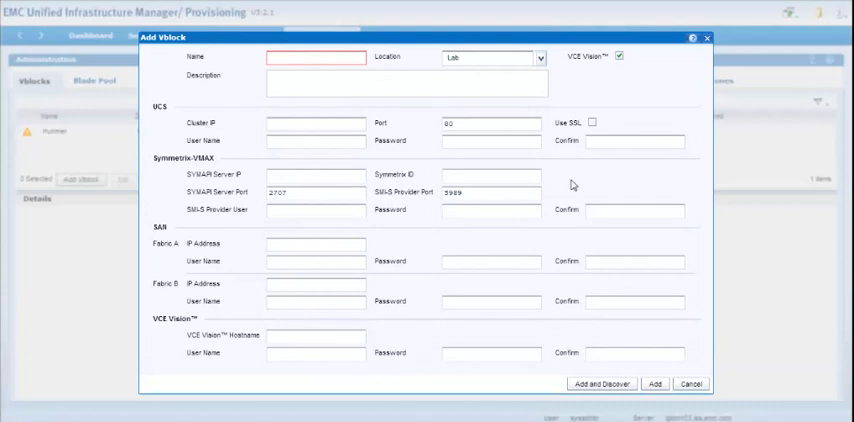
{"action": "mouse_move", "coordinate": [434, 328]}
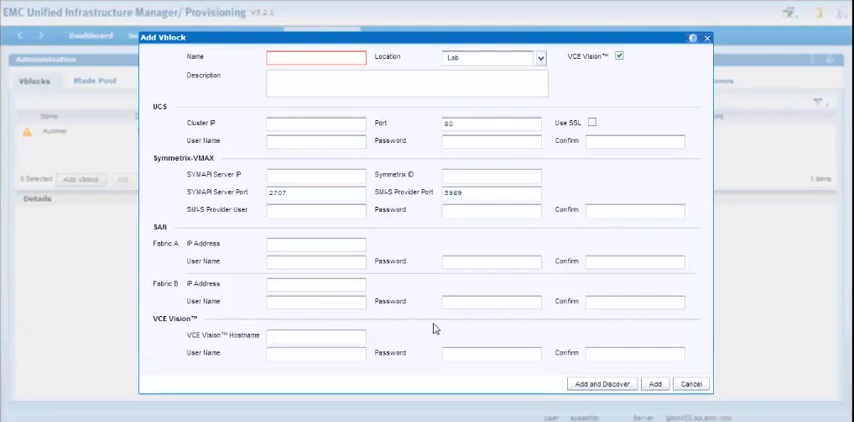
{"action": "mouse_move", "coordinate": [532, 296]}
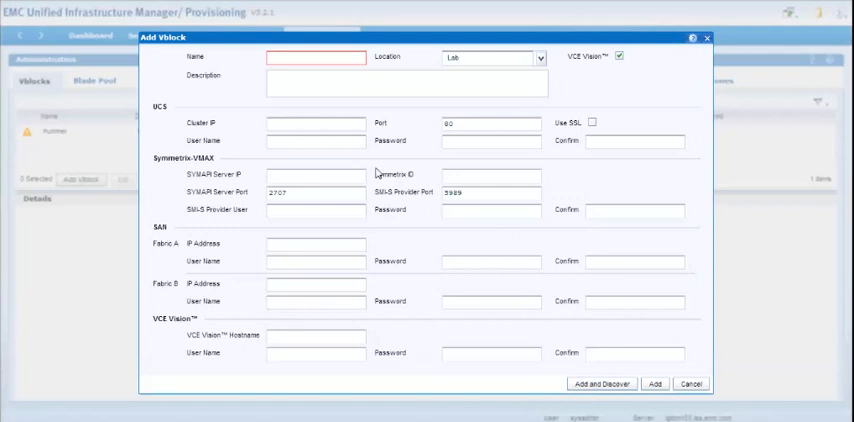
{"action": "mouse_move", "coordinate": [380, 170]}
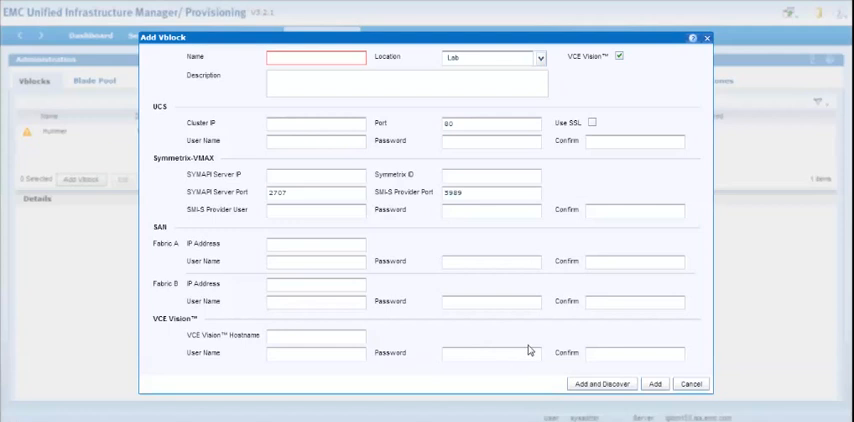
{"action": "mouse_move", "coordinate": [612, 70]}
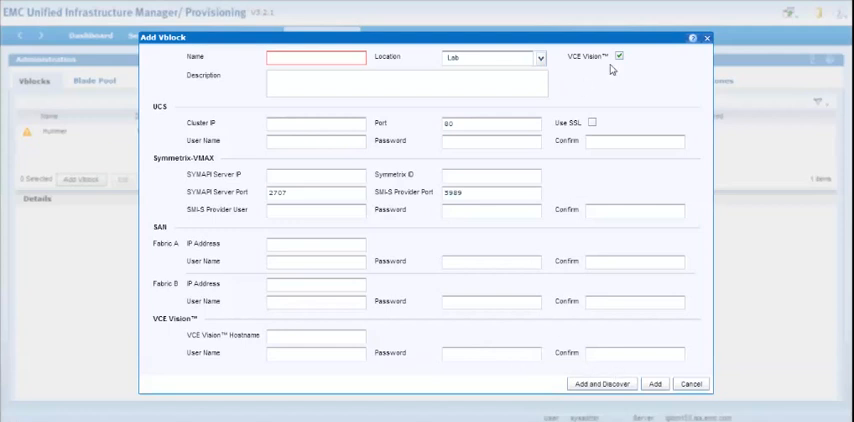
{"action": "mouse_move", "coordinate": [658, 368]}
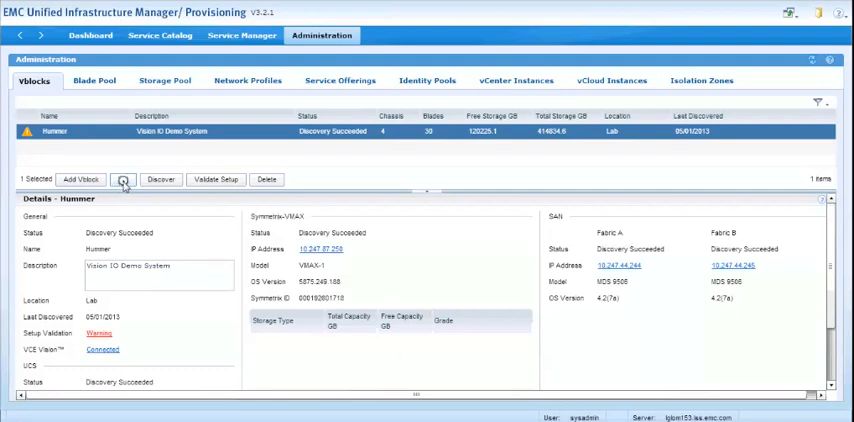
Edit the Hummer Vblock's VCE Vision settings and confirm the save despite losing certification results.
{"action": "left_click", "coordinate": [122, 180]}
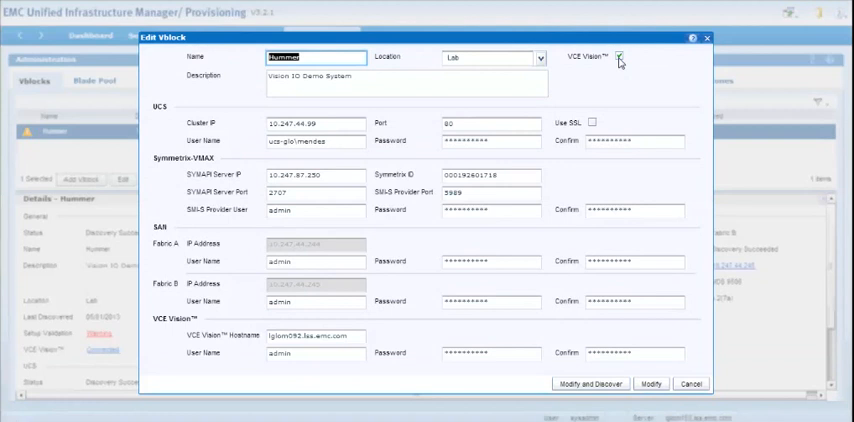
{"action": "mouse_move", "coordinate": [620, 60]}
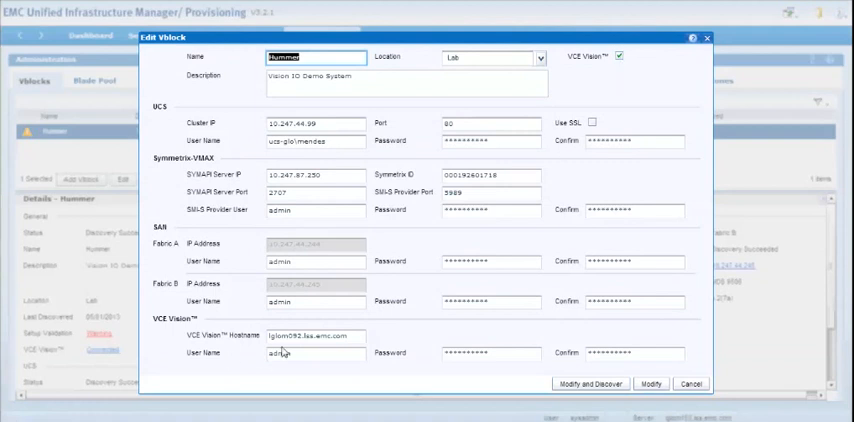
{"action": "mouse_move", "coordinate": [584, 280]}
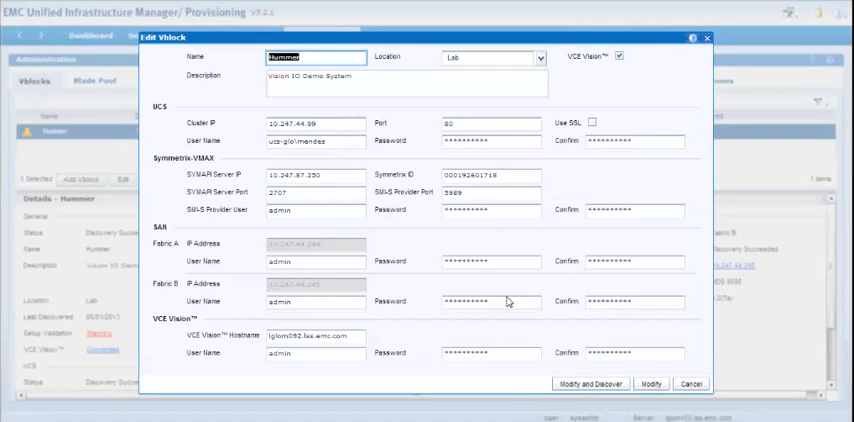
{"action": "mouse_move", "coordinate": [380, 72]}
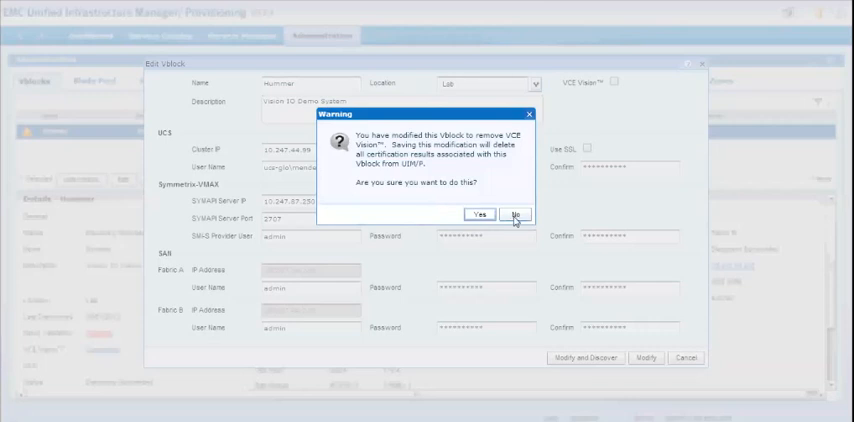
{"action": "left_click", "coordinate": [516, 214]}
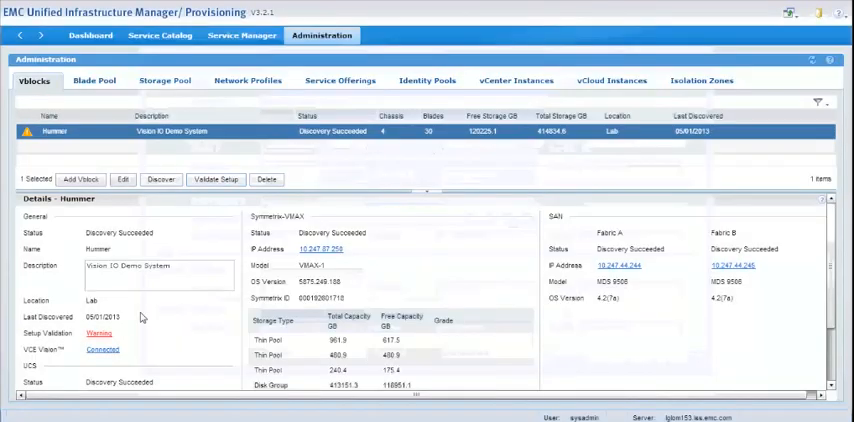
{"action": "mouse_move", "coordinate": [76, 364]}
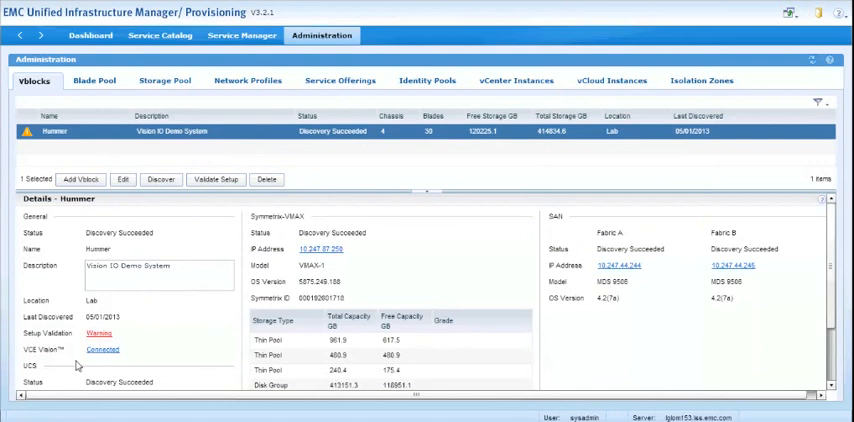
{"action": "mouse_move", "coordinate": [40, 358]}
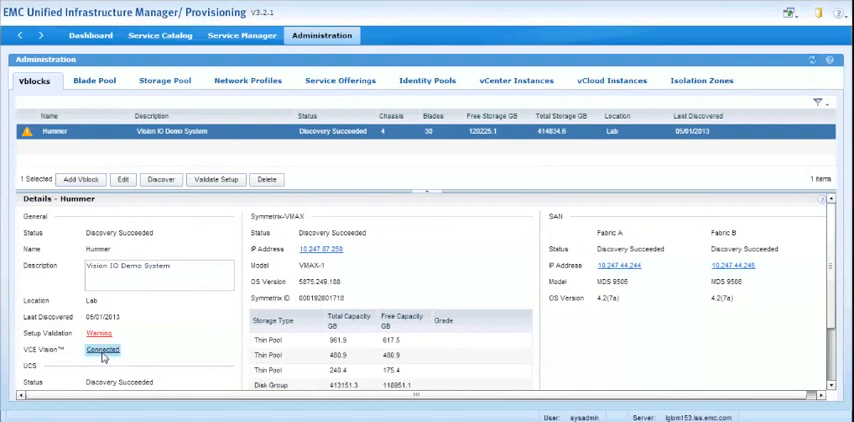
{"action": "left_click", "coordinate": [102, 350]}
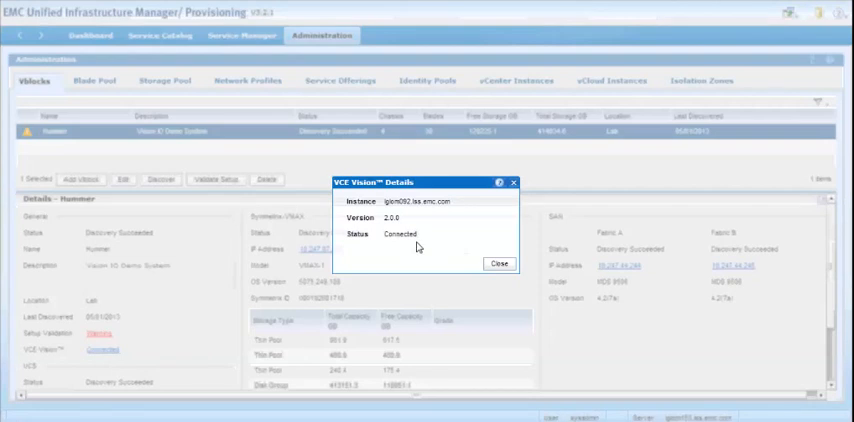
{"action": "mouse_move", "coordinate": [416, 248]}
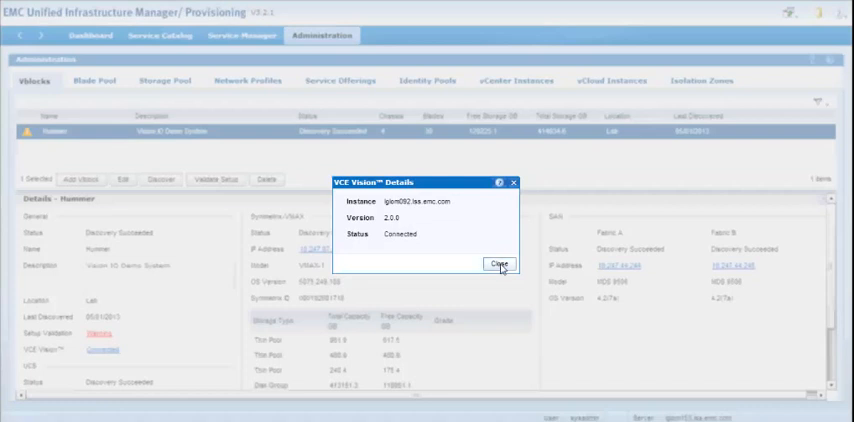
{"action": "left_click", "coordinate": [500, 264]}
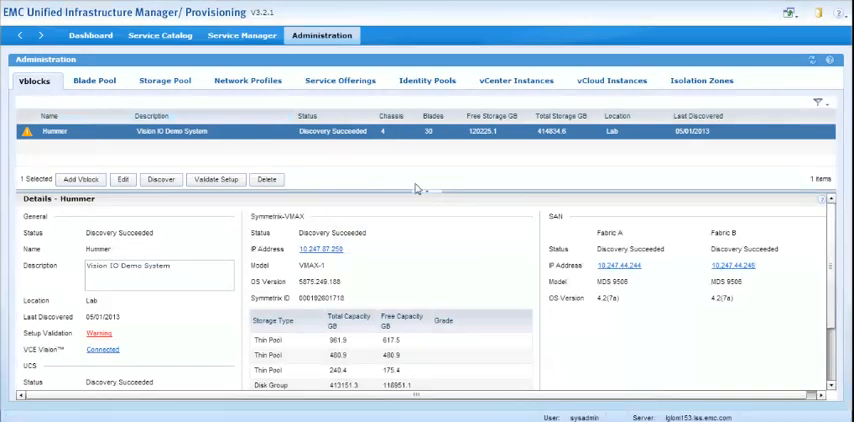
{"action": "left_click", "coordinate": [90, 36]}
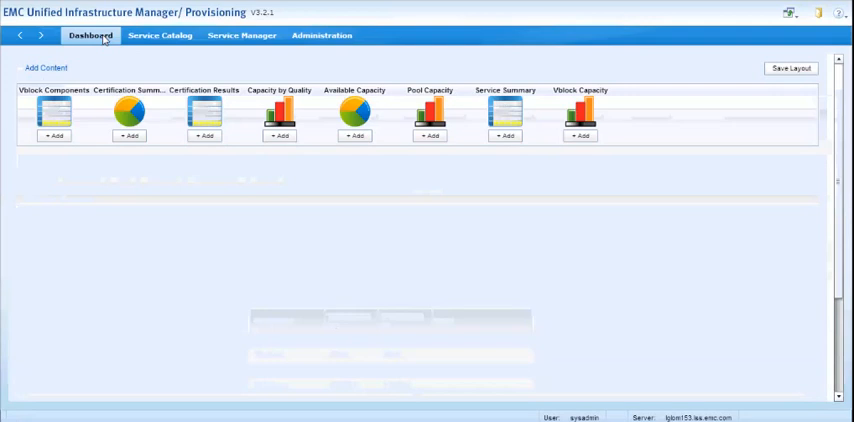
{"action": "mouse_move", "coordinate": [156, 212]}
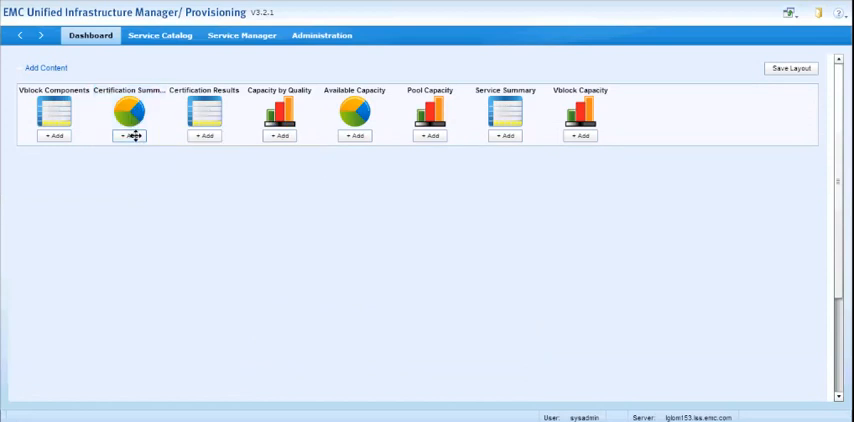
Add the Certification Summary pie chart widget to the dashboard.
{"action": "left_click", "coordinate": [128, 136]}
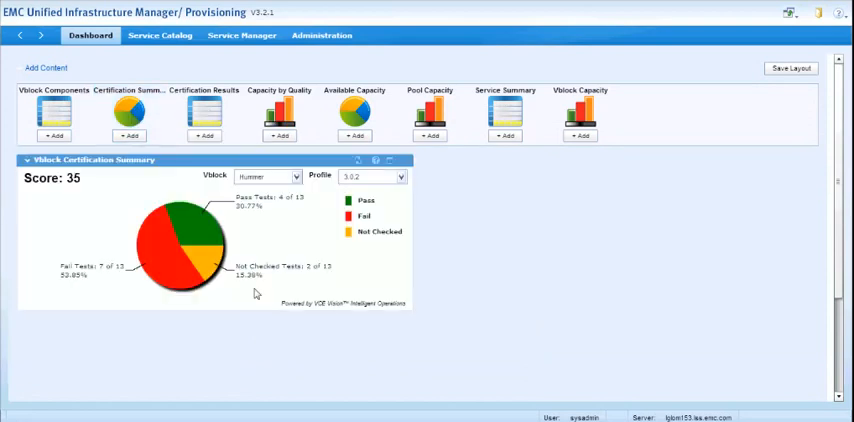
{"action": "mouse_move", "coordinate": [120, 290]}
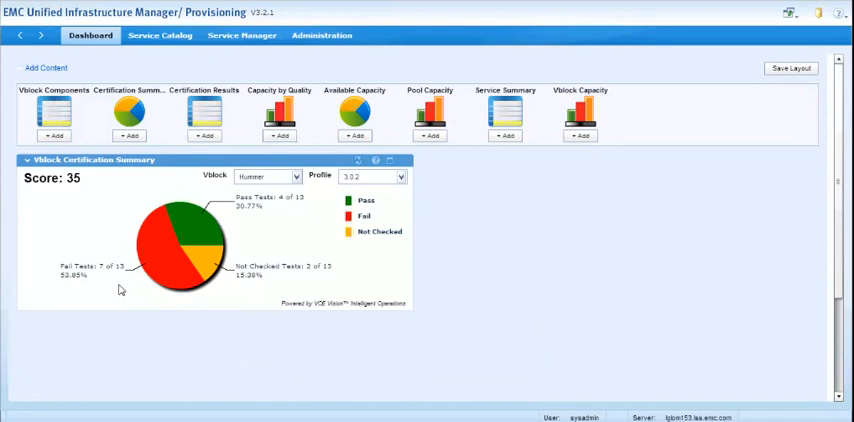
{"action": "mouse_move", "coordinate": [148, 252]}
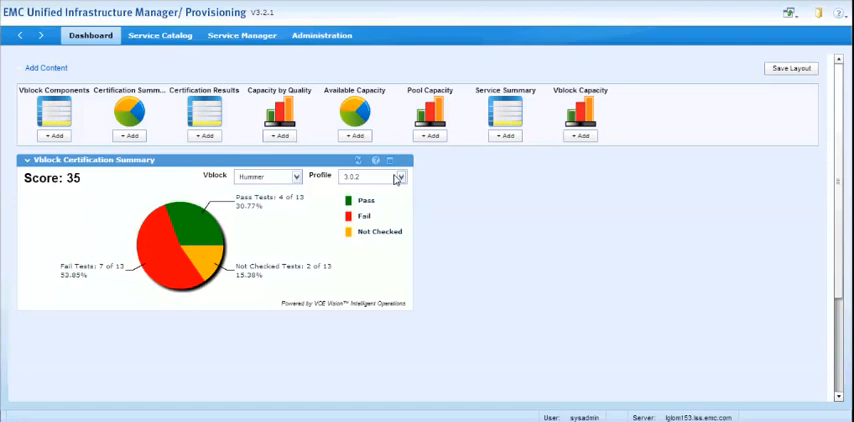
{"action": "left_click", "coordinate": [400, 176]}
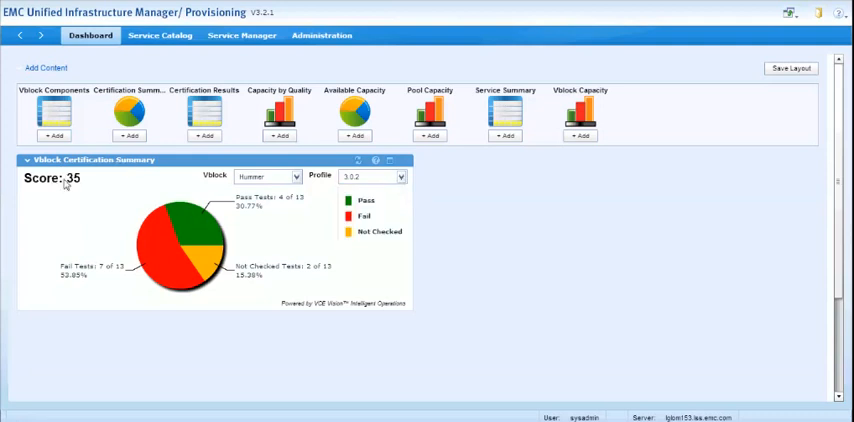
{"action": "mouse_move", "coordinate": [78, 184]}
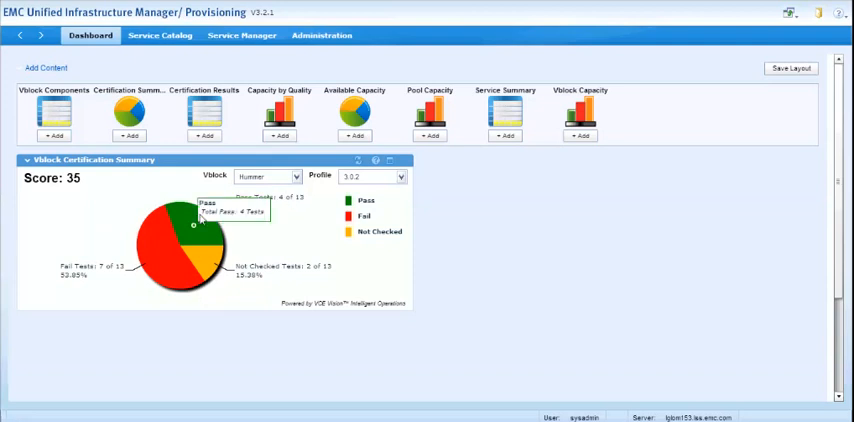
{"action": "mouse_move", "coordinate": [158, 258]}
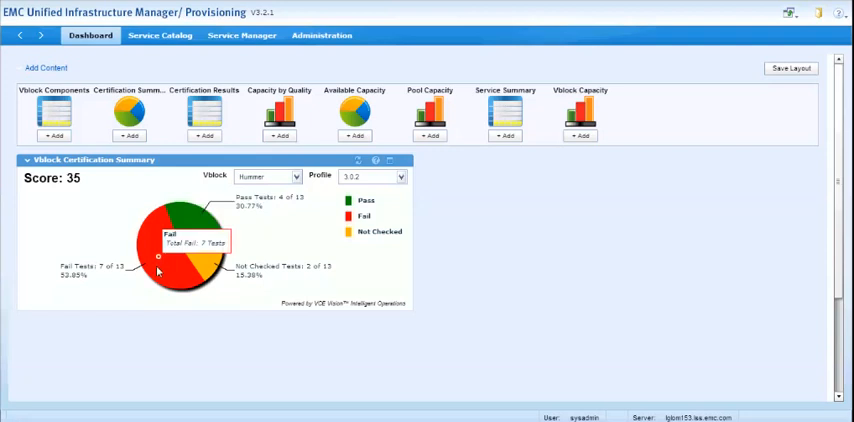
{"action": "mouse_move", "coordinate": [210, 262]}
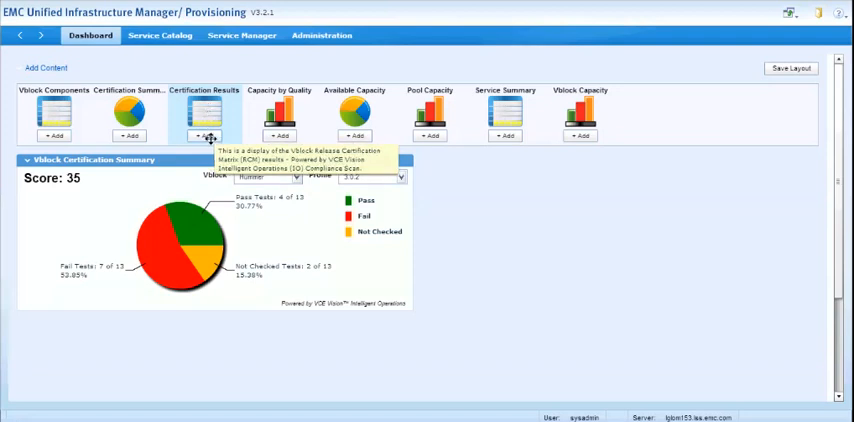
{"action": "left_click", "coordinate": [204, 136]}
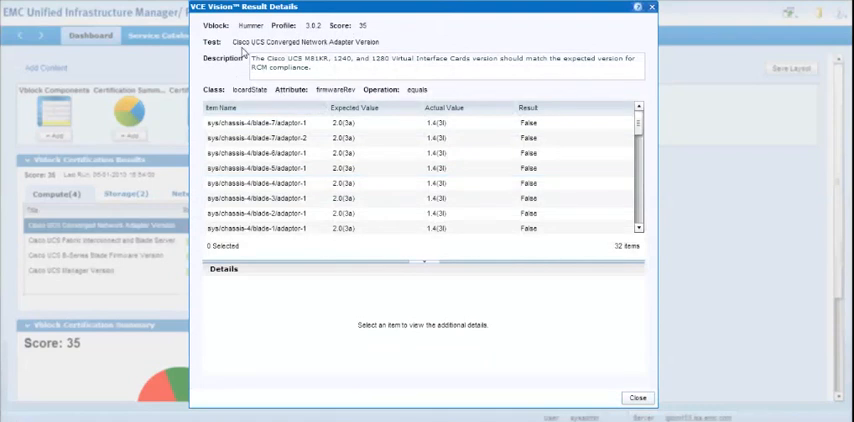
{"action": "mouse_move", "coordinate": [332, 50]}
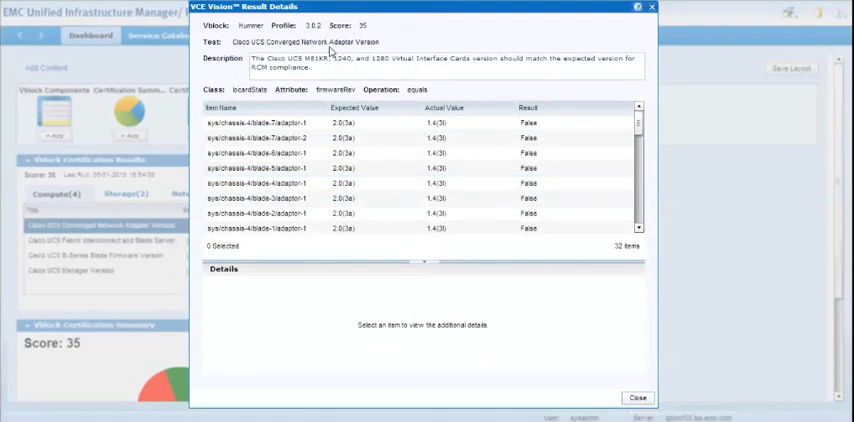
{"action": "left_click", "coordinate": [290, 122]}
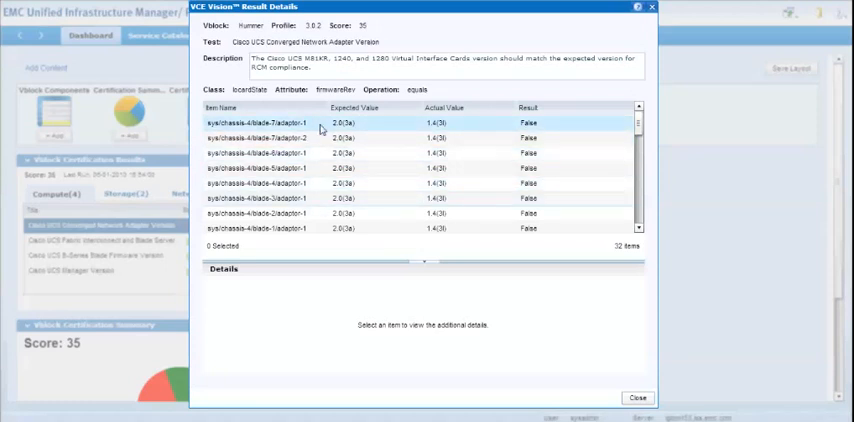
{"action": "left_click", "coordinate": [280, 122]}
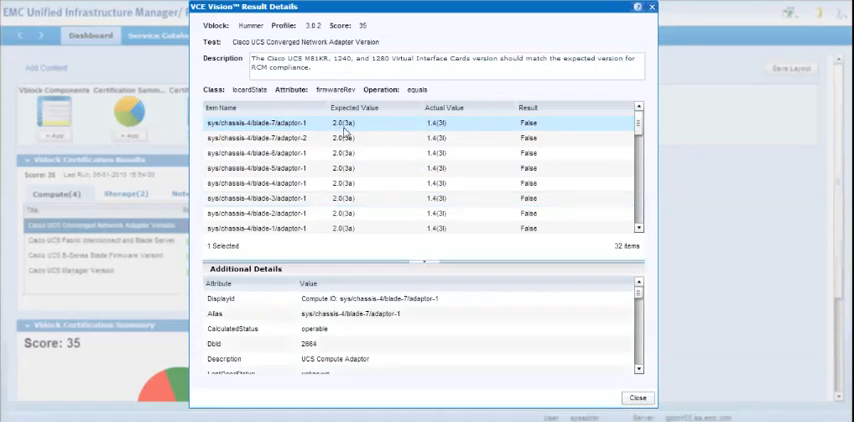
{"action": "mouse_move", "coordinate": [404, 130]}
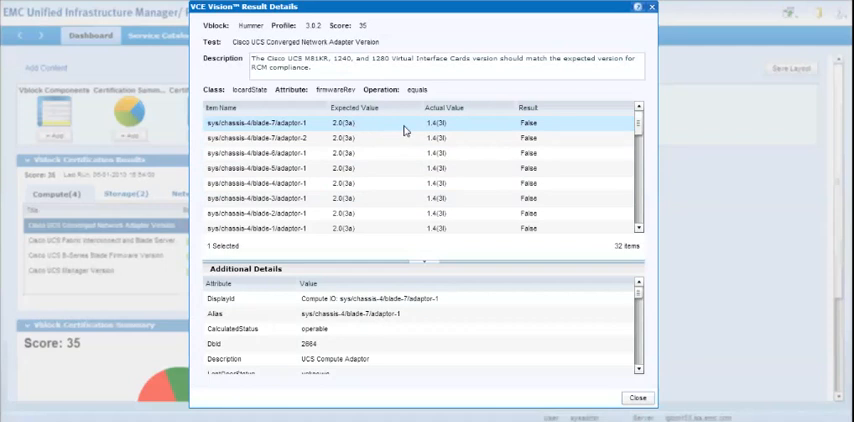
{"action": "mouse_move", "coordinate": [444, 132]}
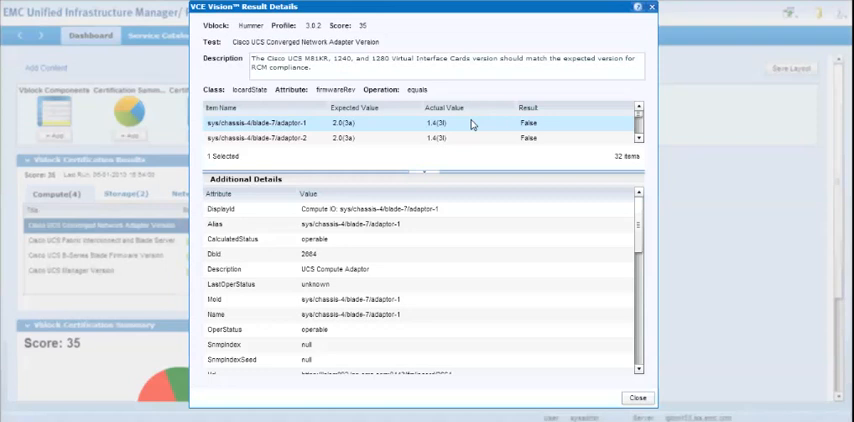
Review the first failing adapter item's Additional Details attributes, then close the details.
{"action": "left_click", "coordinate": [280, 124]}
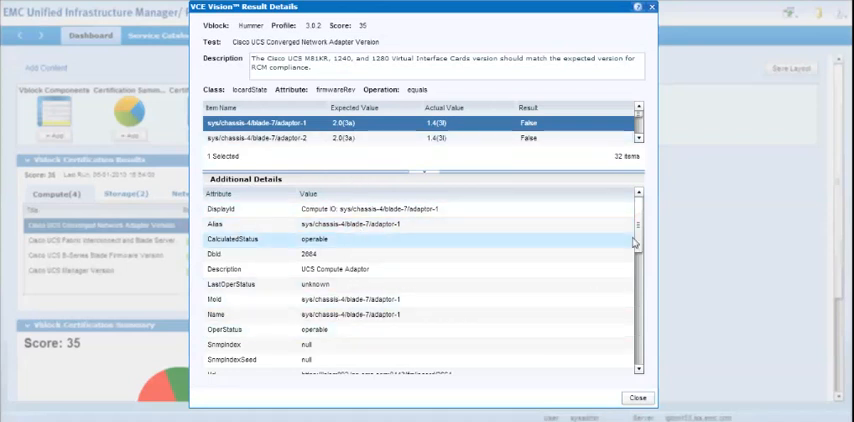
{"action": "scroll", "scroll_direction": "down", "scroll_amount": 3}
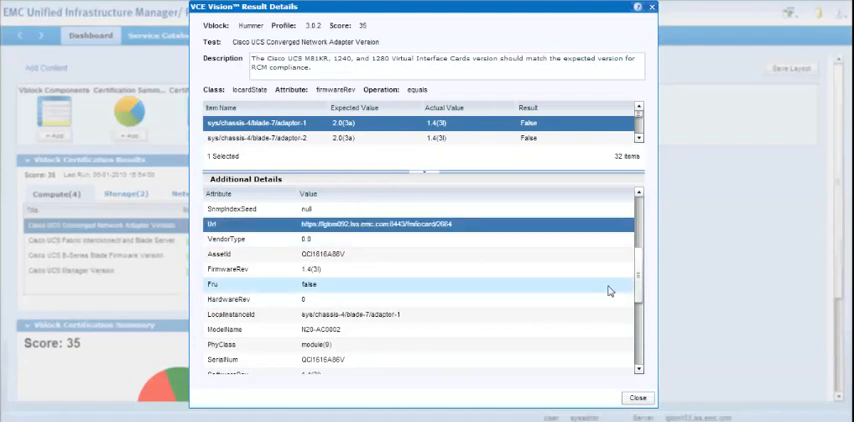
{"action": "scroll", "scroll_direction": "down", "scroll_amount": 3}
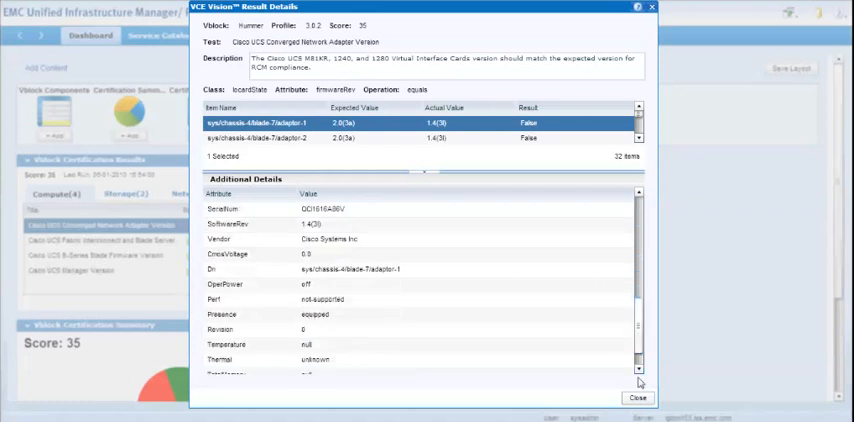
{"action": "left_click", "coordinate": [638, 398]}
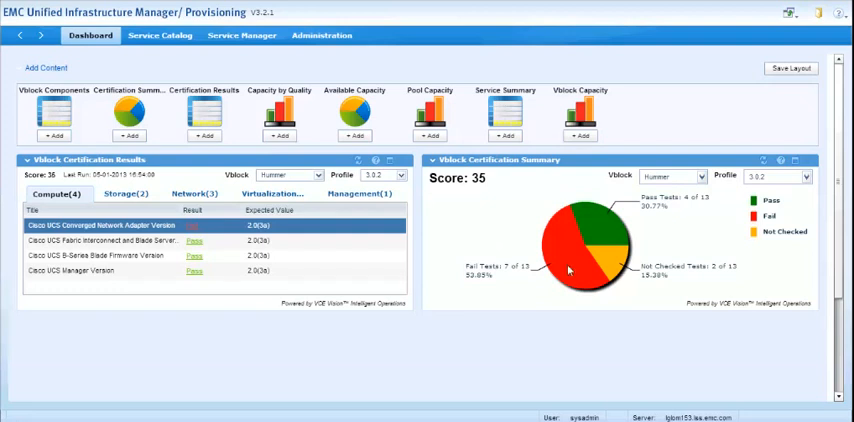
{"action": "mouse_move", "coordinate": [480, 308]}
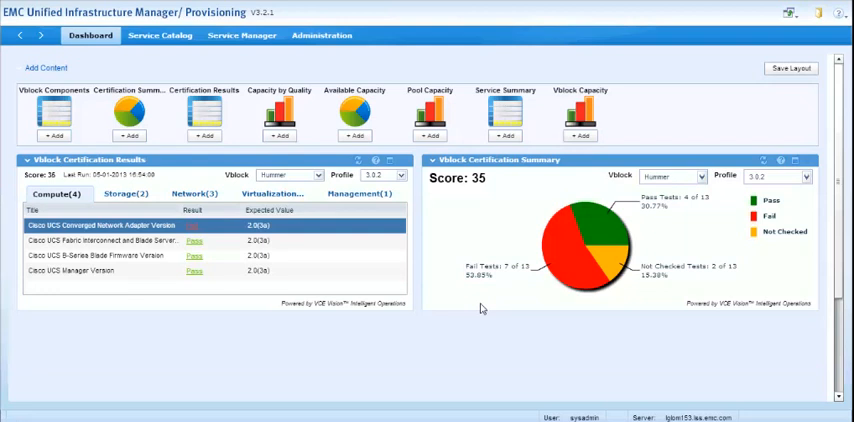
{"action": "mouse_move", "coordinate": [444, 352]}
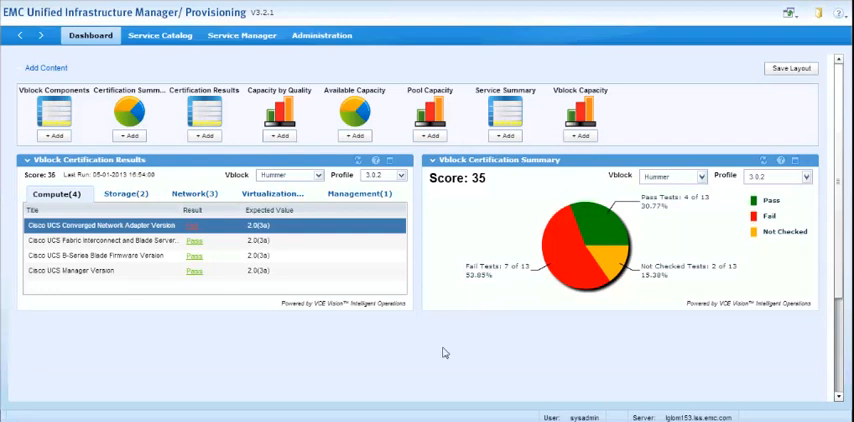